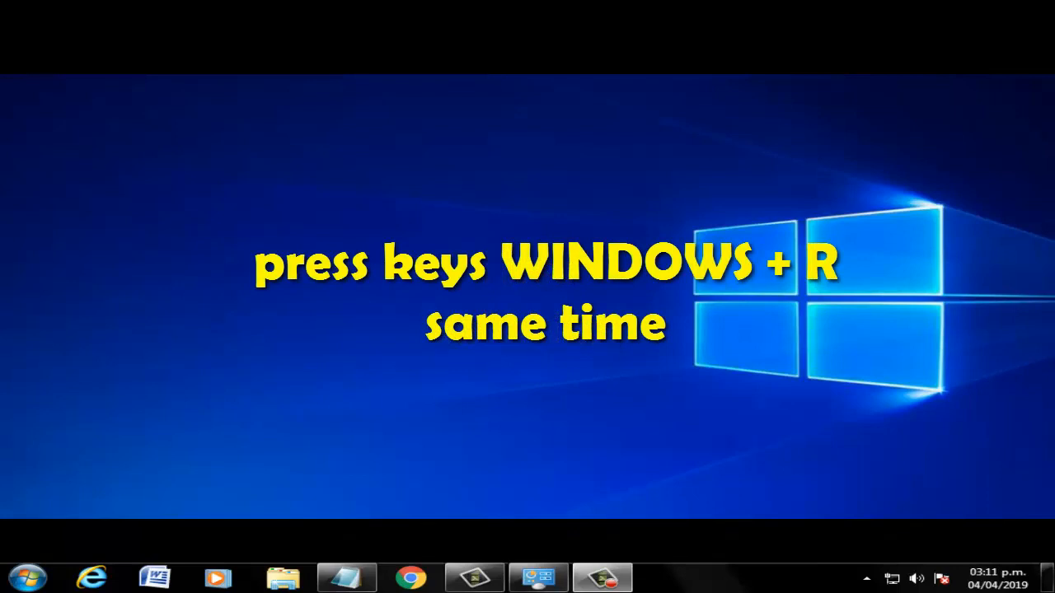
Step: Run %tmp% from the Run dialog to open the user's Temp folder
{"action": "key", "text": "win+r"}
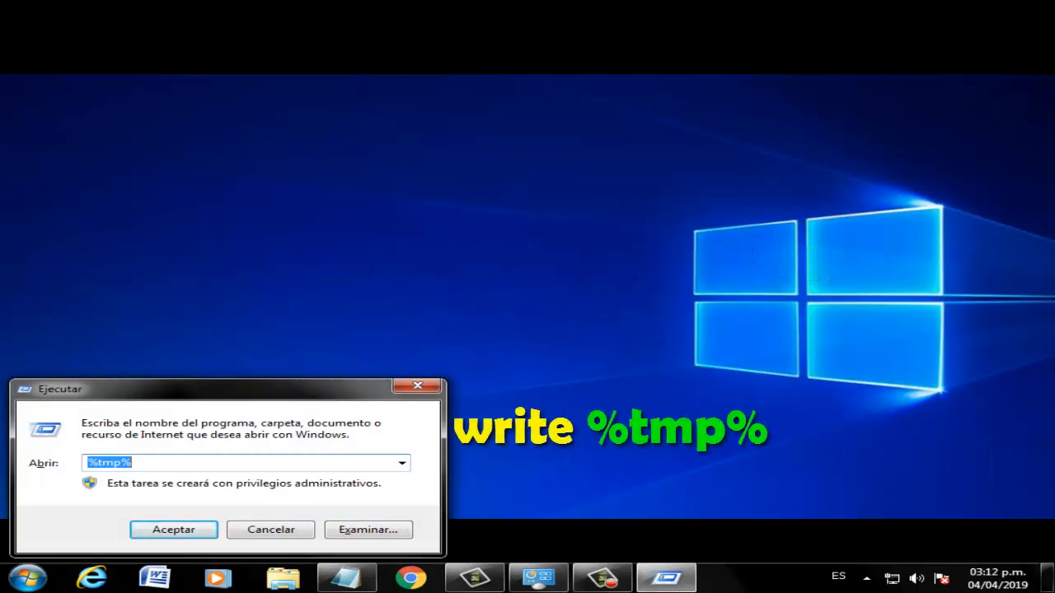
{"action": "left_click", "coordinate": [239, 463]}
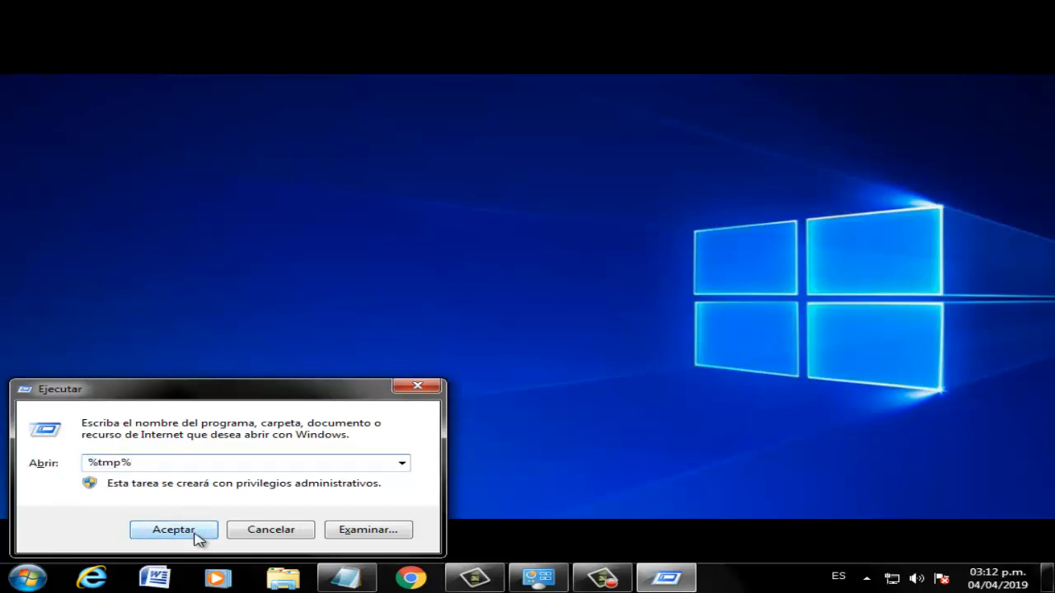
{"action": "left_click", "coordinate": [173, 529]}
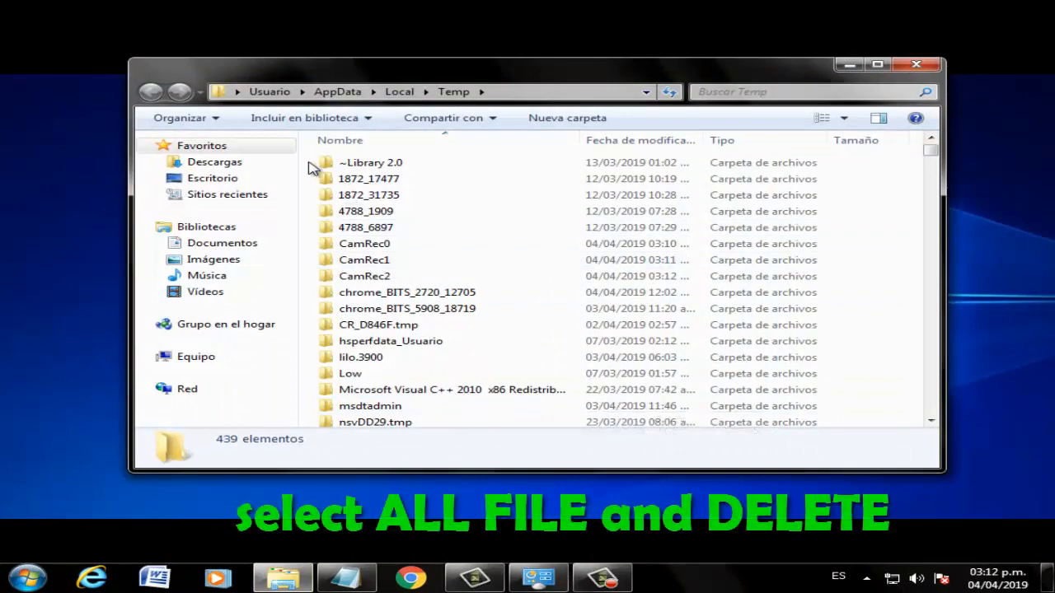
Step: Select all items in the Temp folder for deletion
{"action": "key", "text": "ctrl+a"}
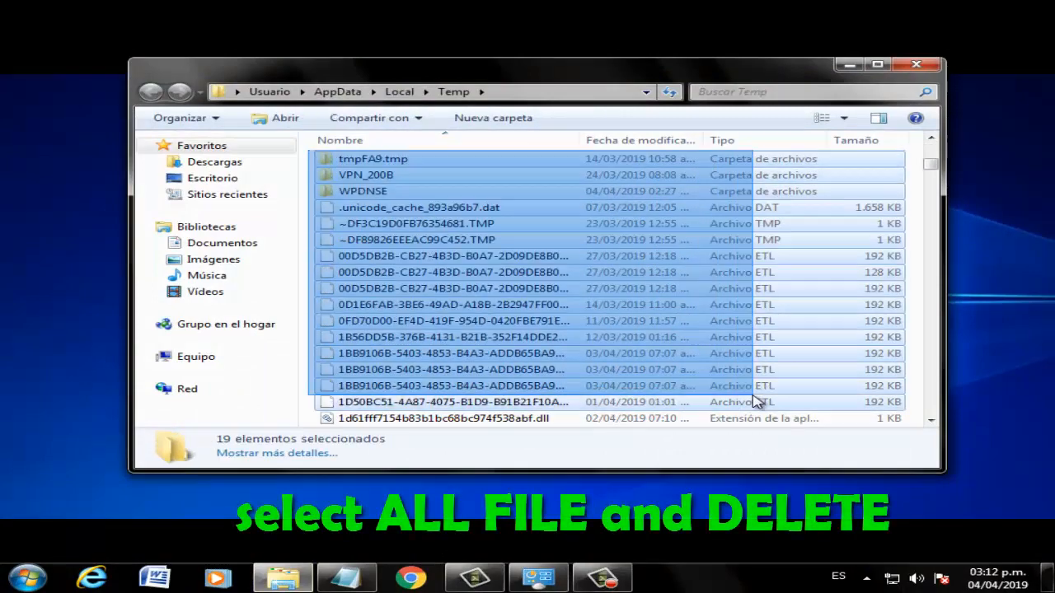
{"action": "scroll", "scroll_direction": "down", "scroll_amount": 3}
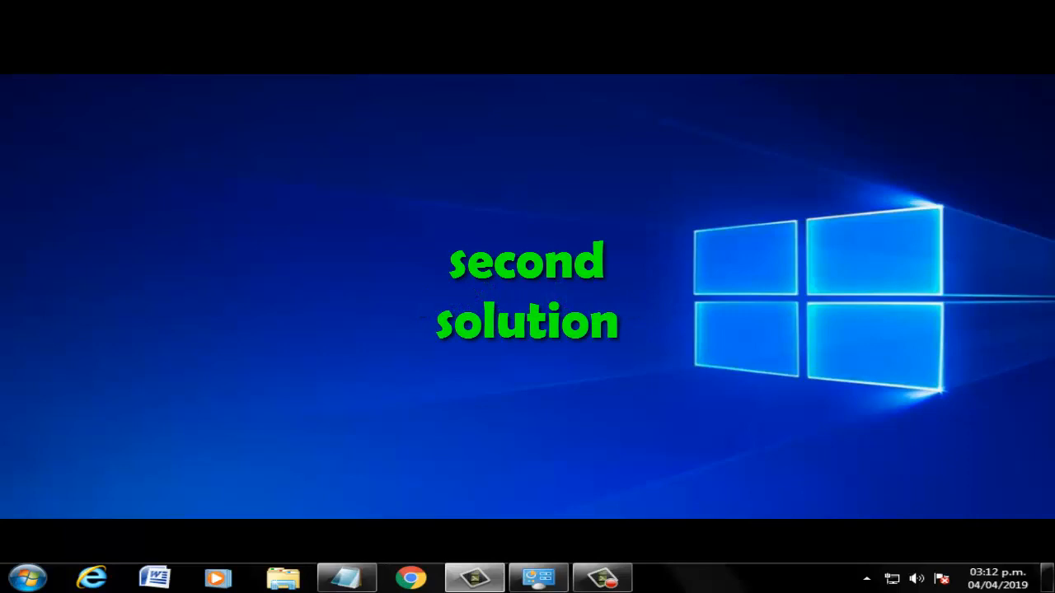
{"action": "mouse_move", "coordinate": [23, 466]}
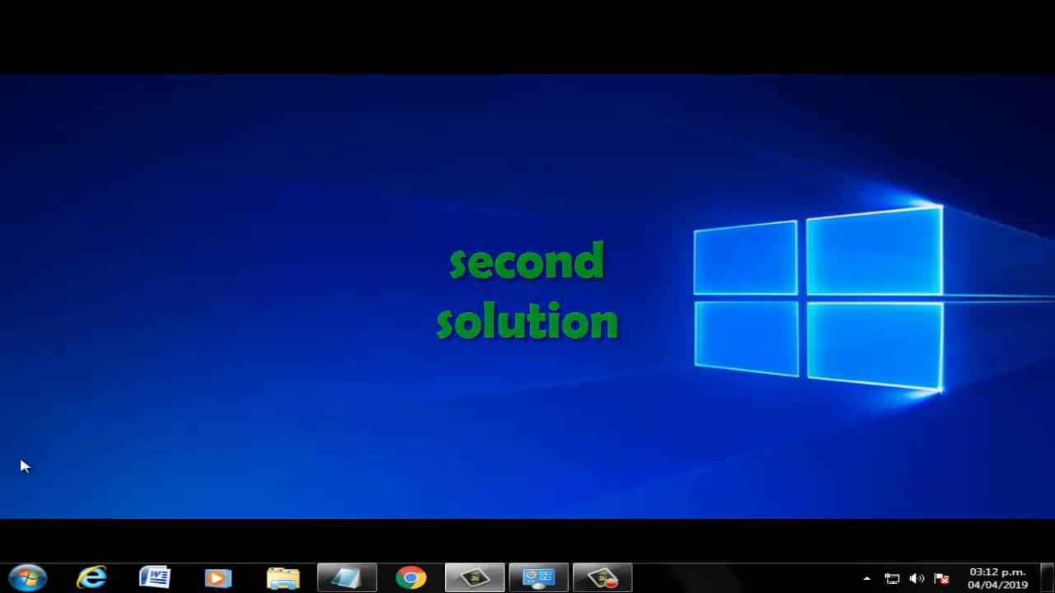
Step: Search cmd in the Start menu and run it as administrator
{"action": "left_click", "coordinate": [26, 577]}
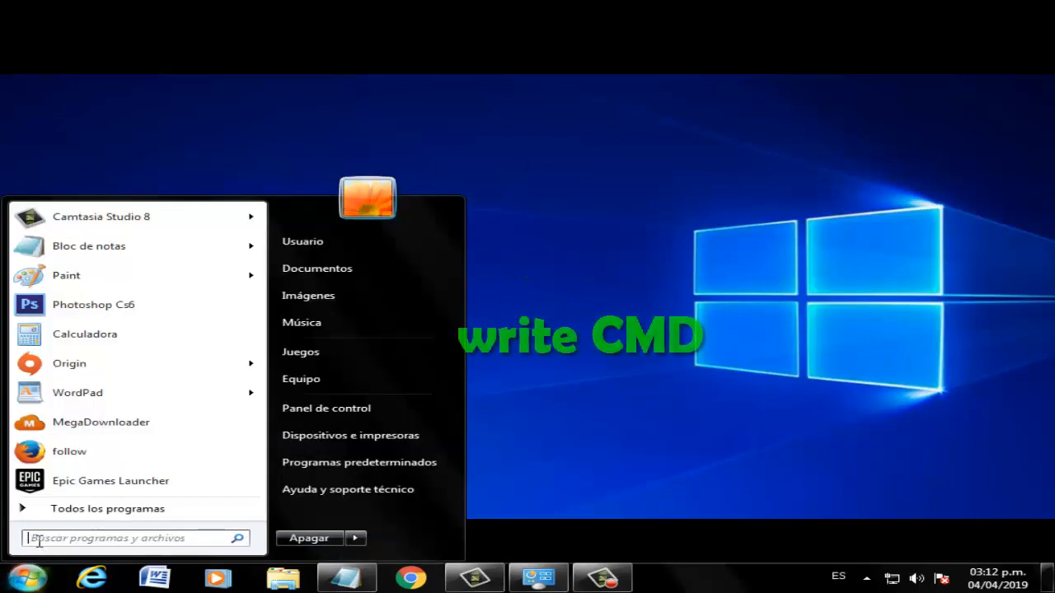
{"action": "type", "text": "cmd"}
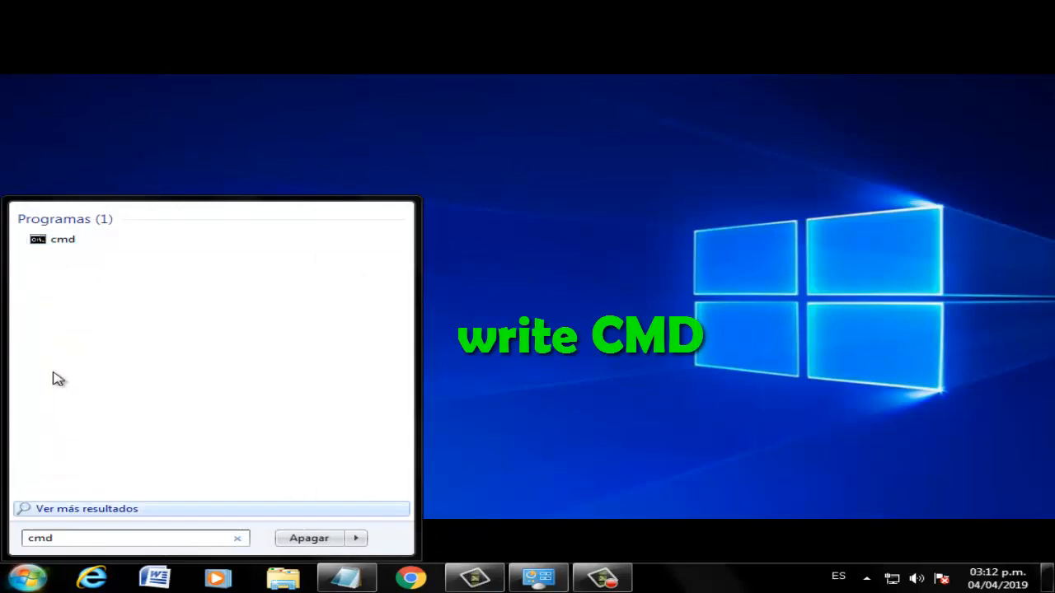
{"action": "right_click", "coordinate": [63, 239]}
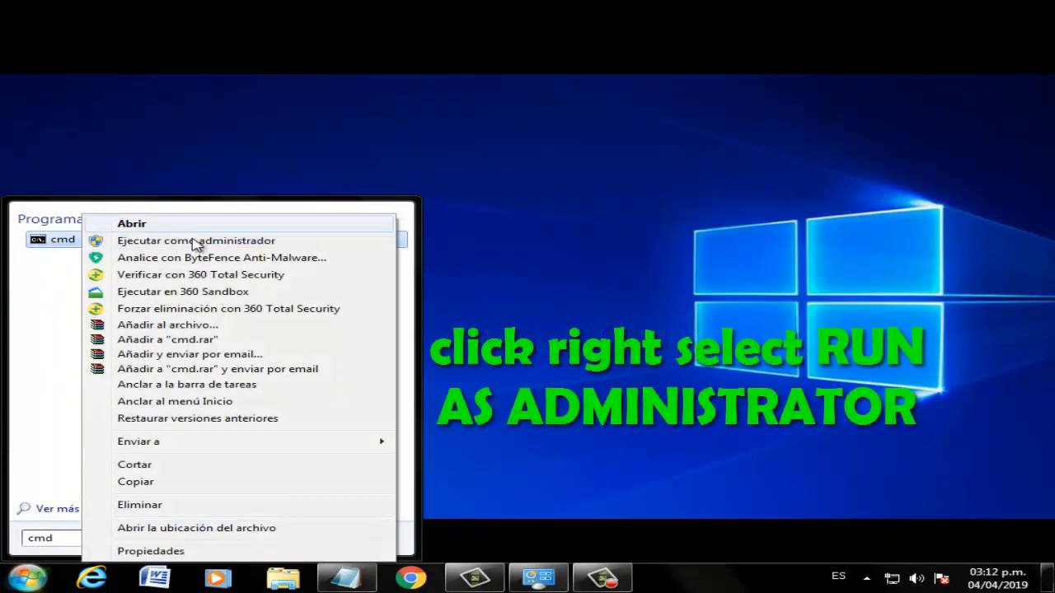
{"action": "mouse_move", "coordinate": [195, 241]}
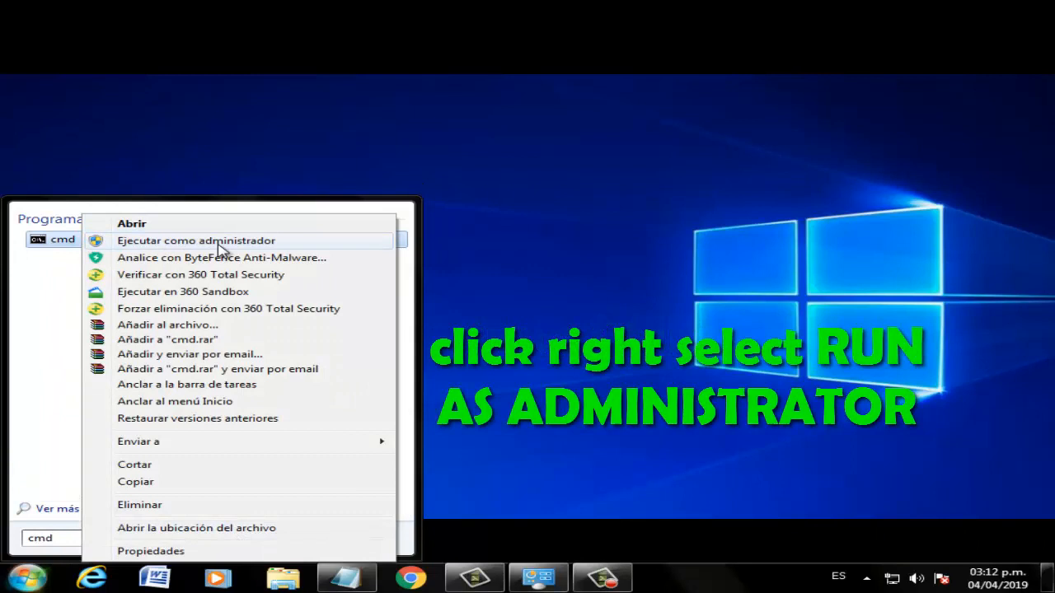
{"action": "left_click", "coordinate": [196, 240]}
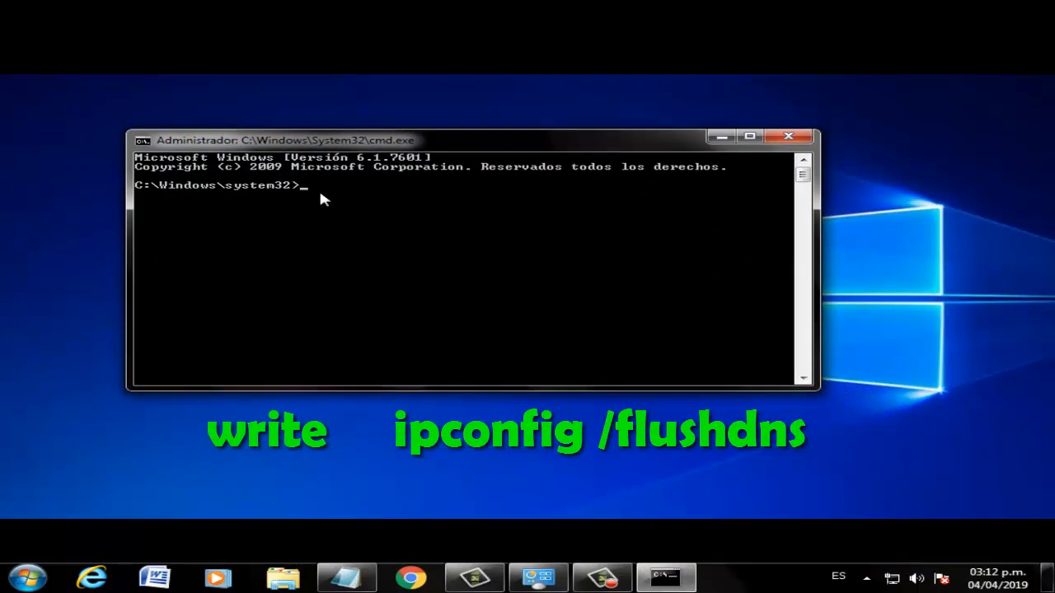
Step: Run ipconfig /flushdns in the admin console, then close the window
{"action": "type", "text": "ip"}
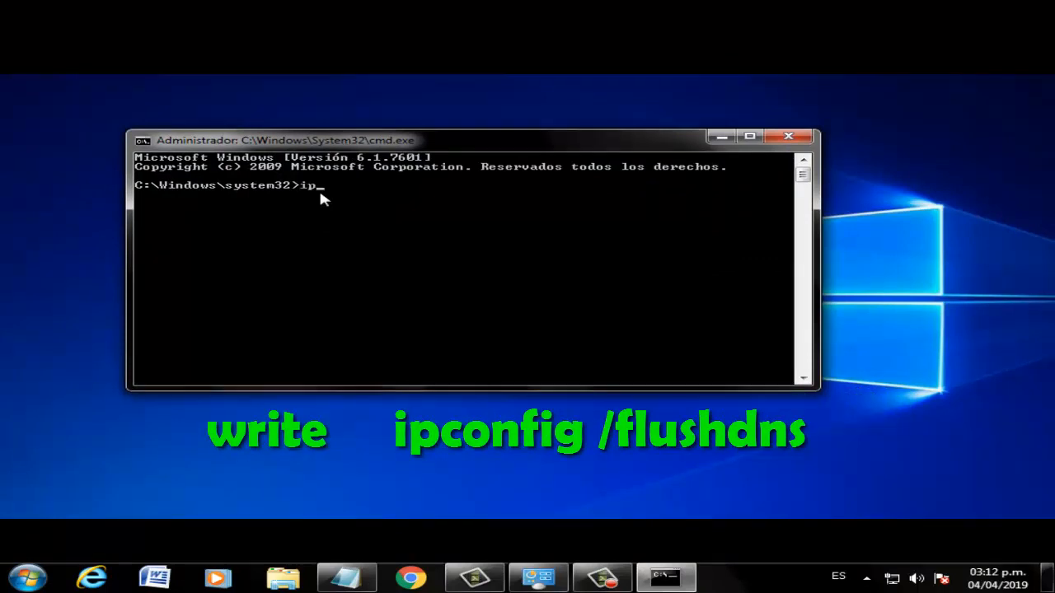
{"action": "type", "text": "vonfig /"}
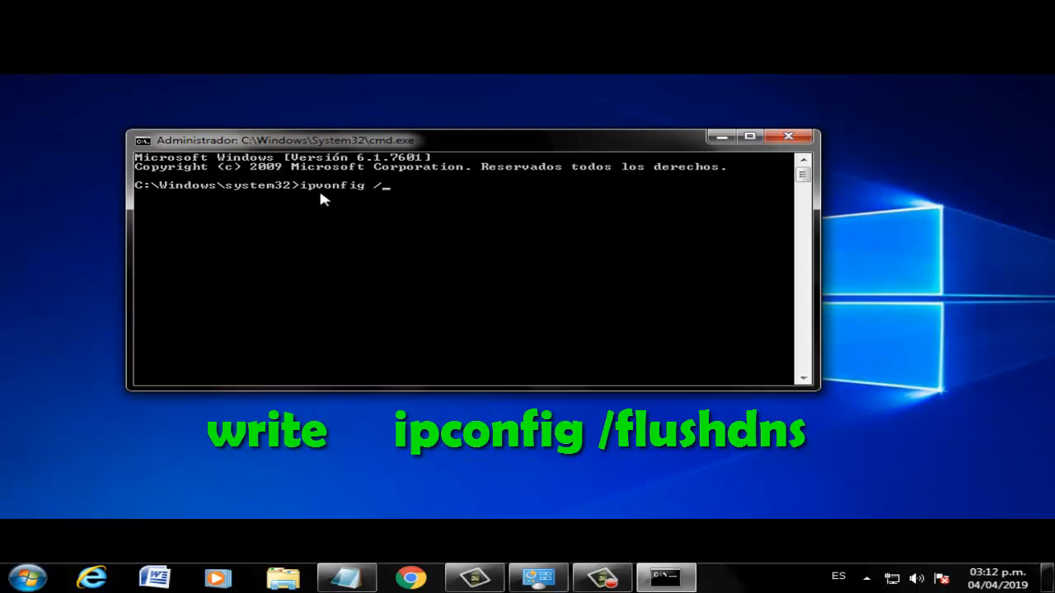
{"action": "type", "text": "flushn"}
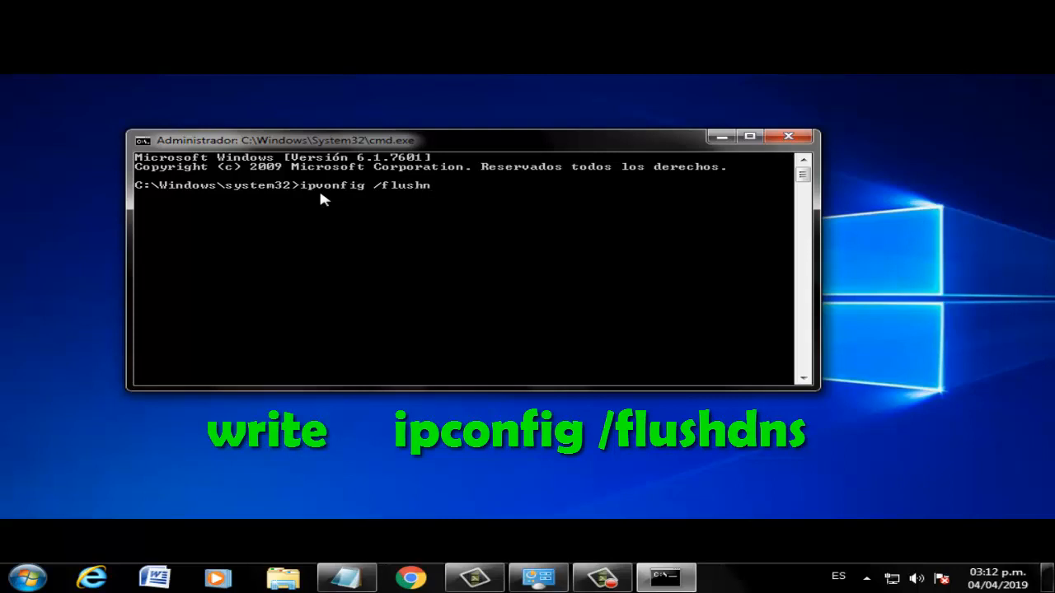
{"action": "type", "text": "dns"}
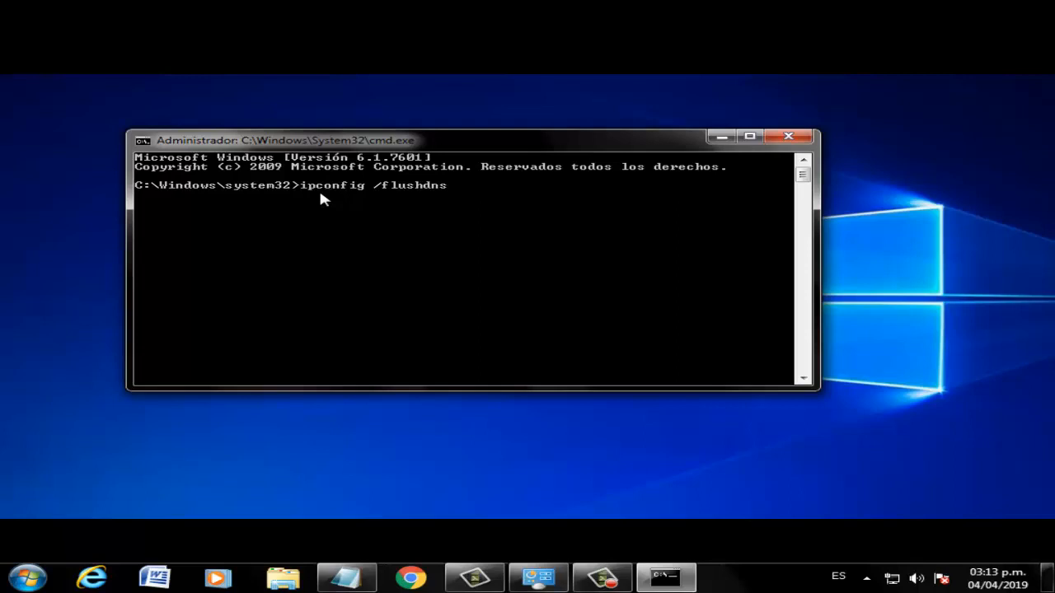
{"action": "mouse_move", "coordinate": [789, 137]}
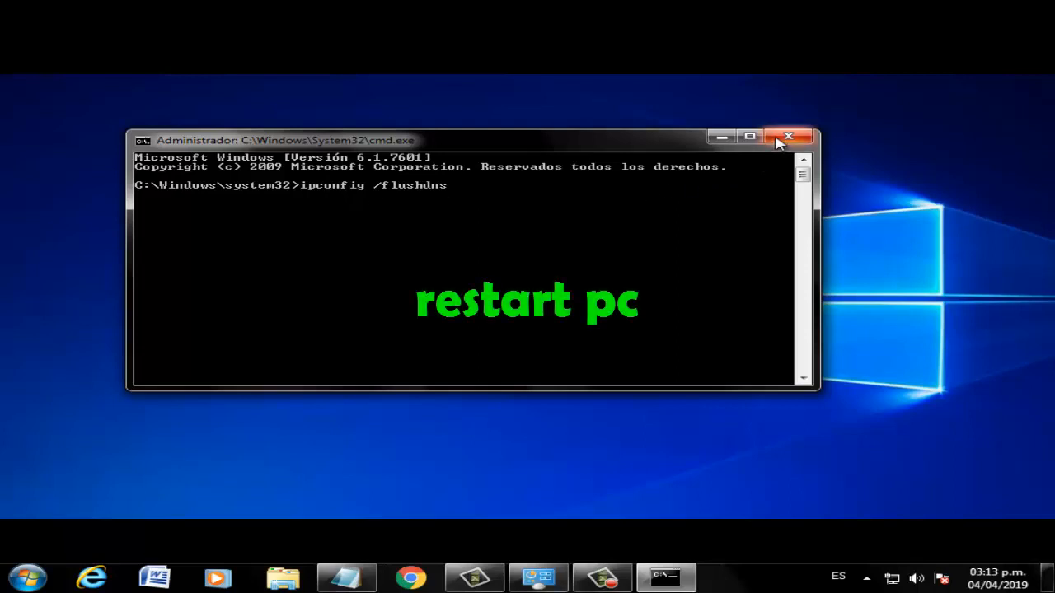
{"action": "mouse_move", "coordinate": [788, 136]}
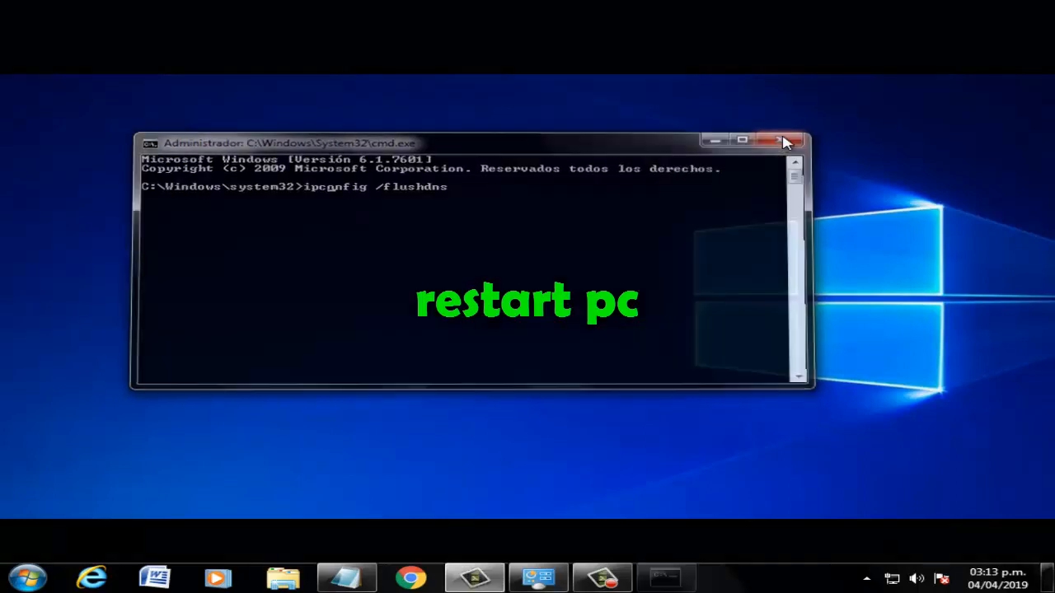
{"action": "left_click", "coordinate": [782, 140]}
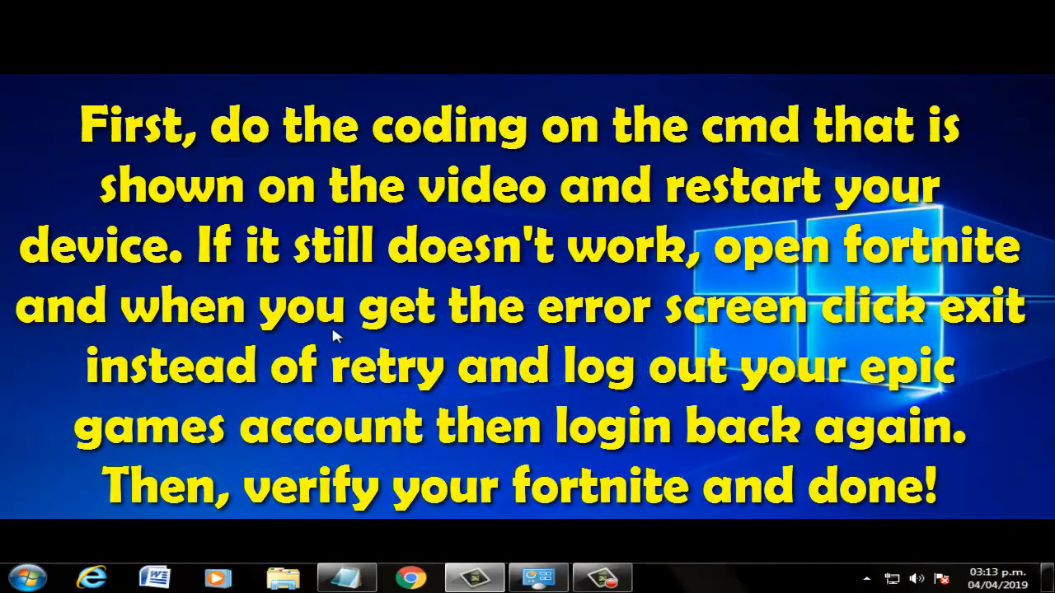
{"action": "mouse_move", "coordinate": [25, 577]}
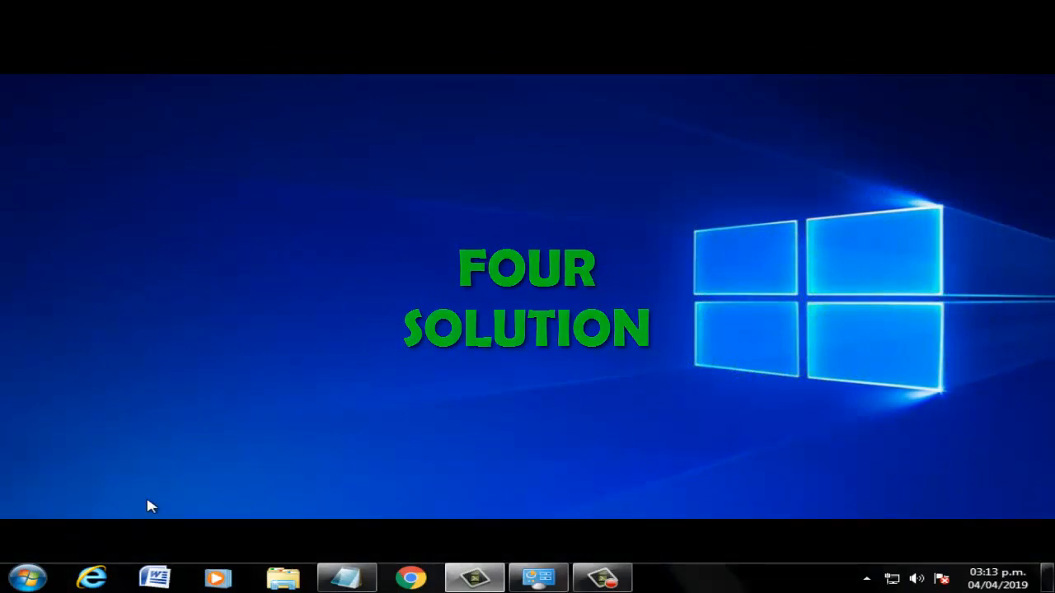
Step: Open Propiedades for Epic Games Launcher from the Start menu
{"action": "left_click", "coordinate": [27, 577]}
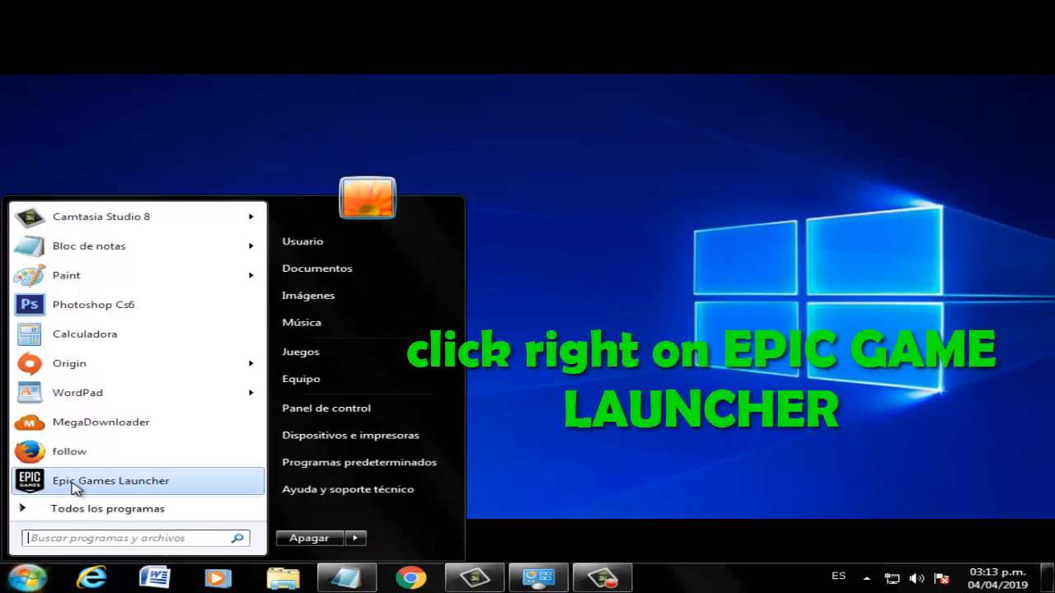
{"action": "right_click", "coordinate": [110, 480]}
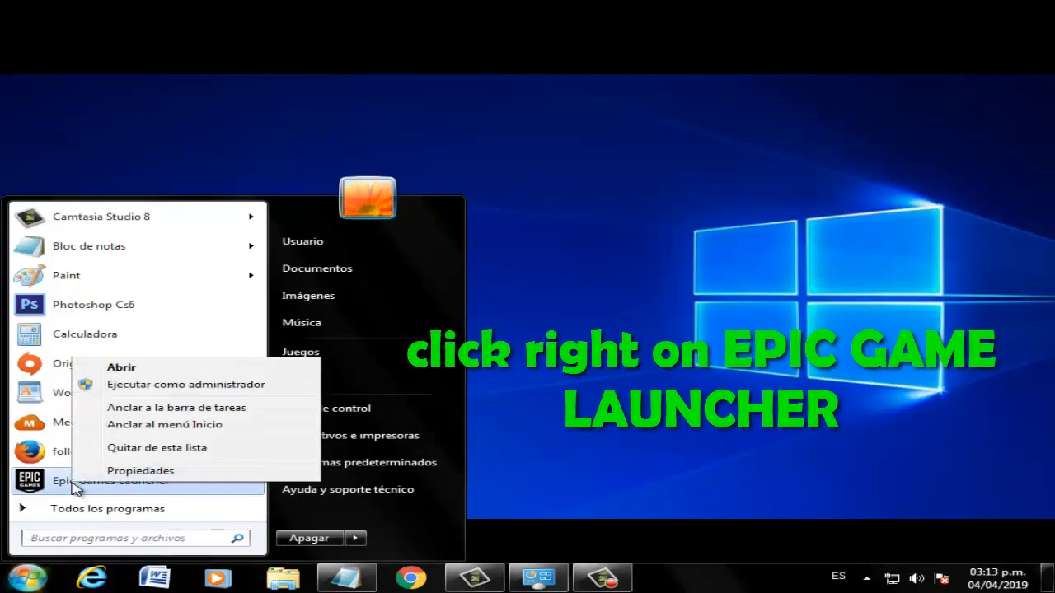
{"action": "left_click", "coordinate": [140, 470]}
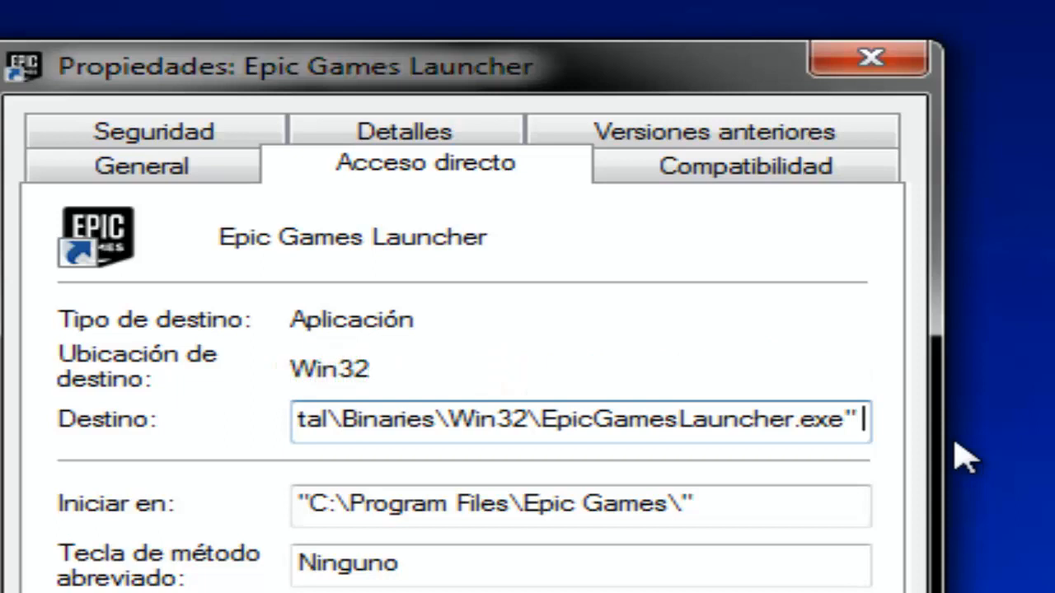
Step: Append -http=wininet to the launcher's Destino path and show compatibility settings
{"action": "type", "text": "-http=wininet"}
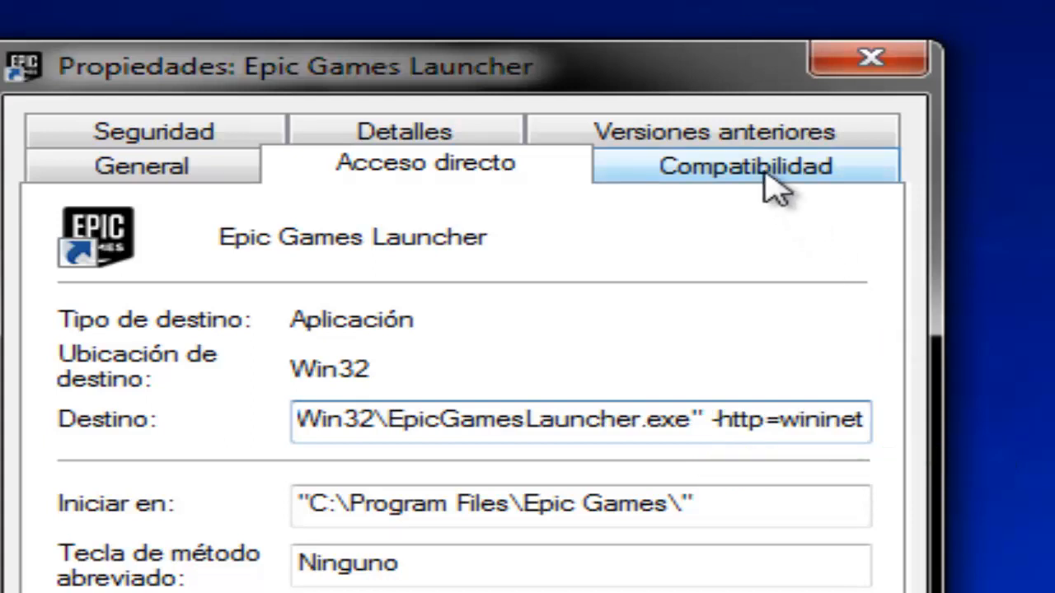
{"action": "left_click", "coordinate": [744, 166]}
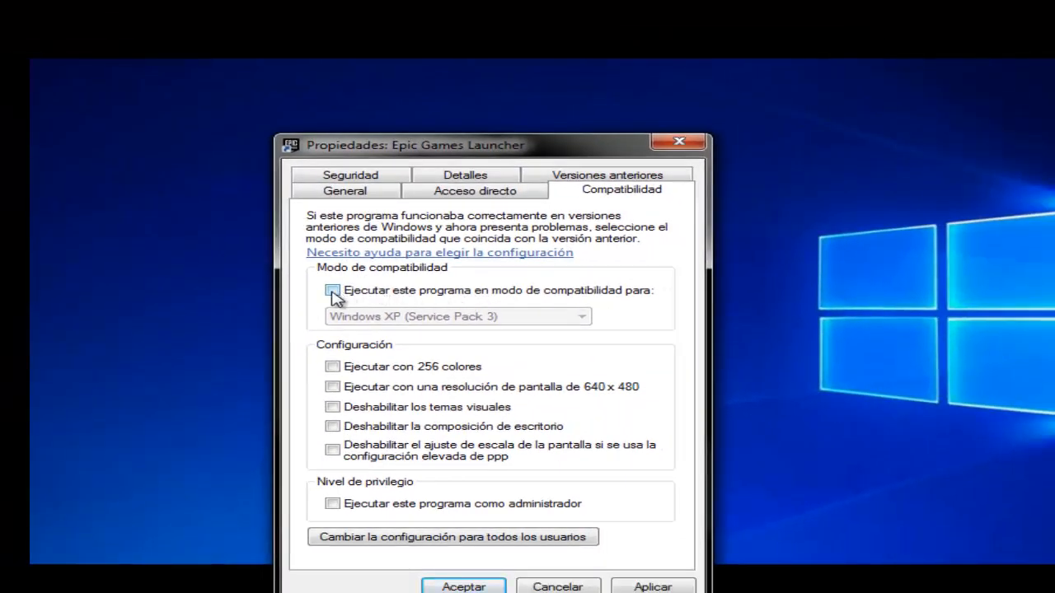
Step: Enable Windows 7 compatibility mode and run as administrator, then confirm with Aceptar
{"action": "left_click", "coordinate": [332, 290]}
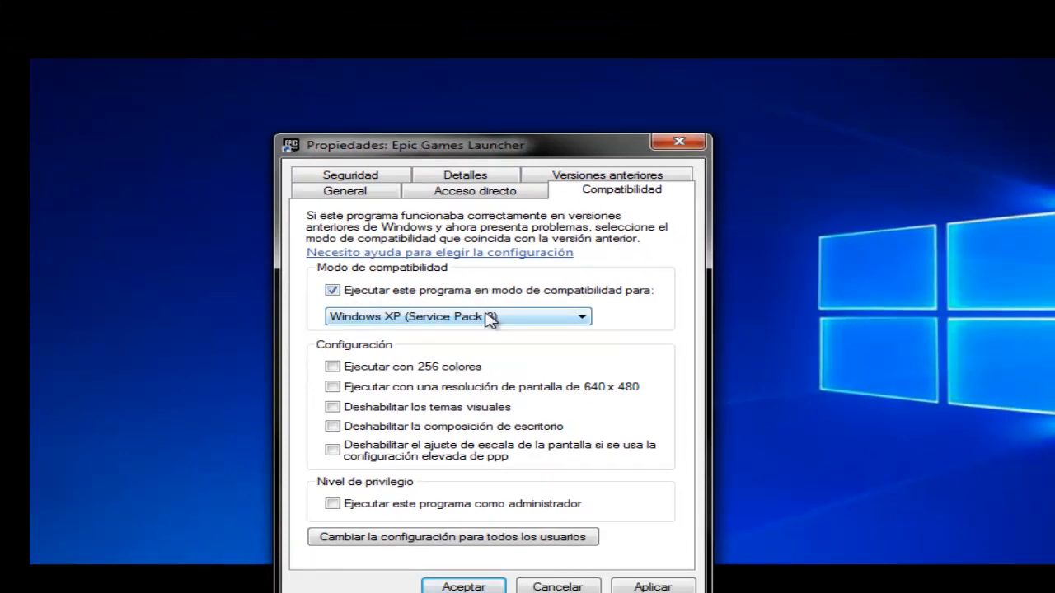
{"action": "left_click", "coordinate": [581, 316]}
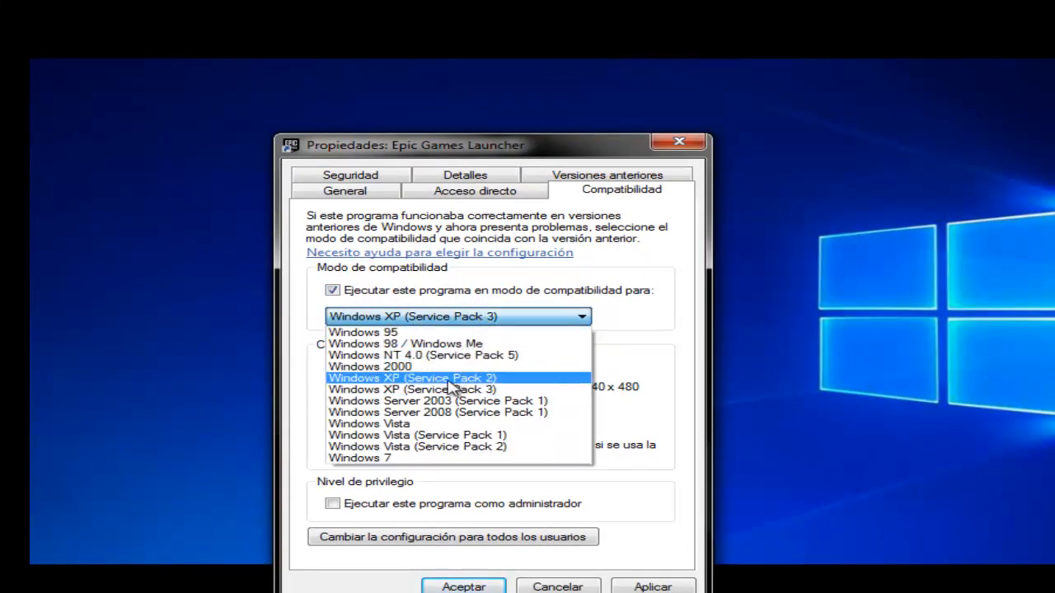
{"action": "left_click", "coordinate": [359, 457]}
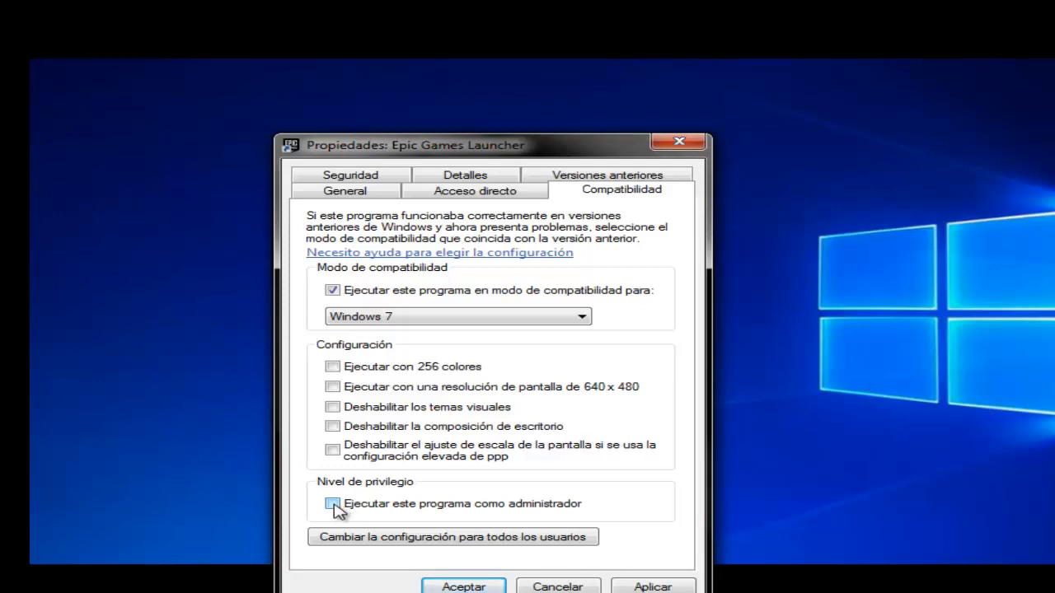
{"action": "left_click", "coordinate": [332, 504]}
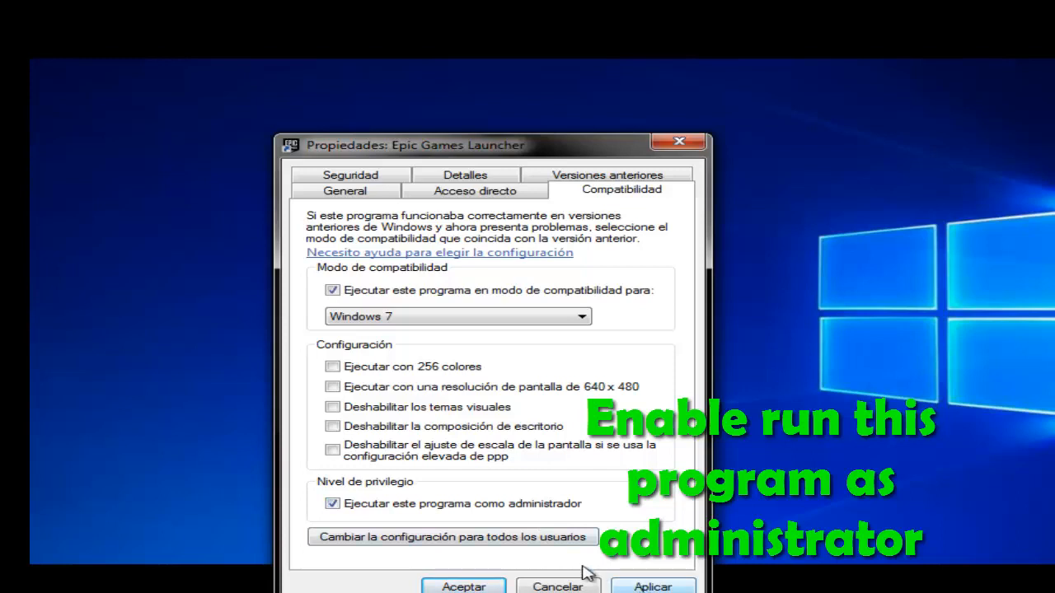
{"action": "mouse_move", "coordinate": [544, 153]}
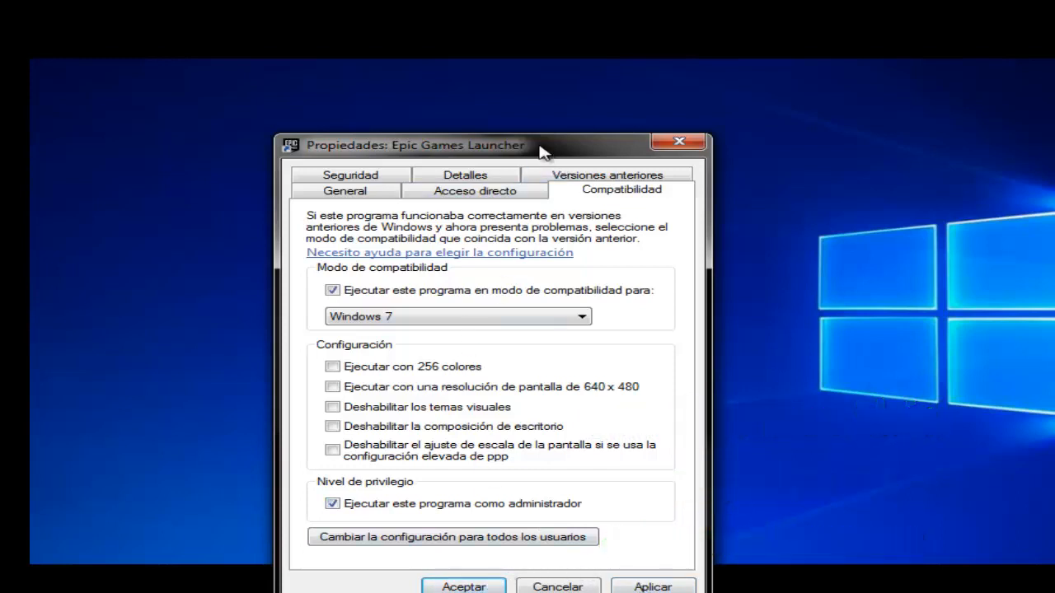
{"action": "mouse_move", "coordinate": [469, 147]}
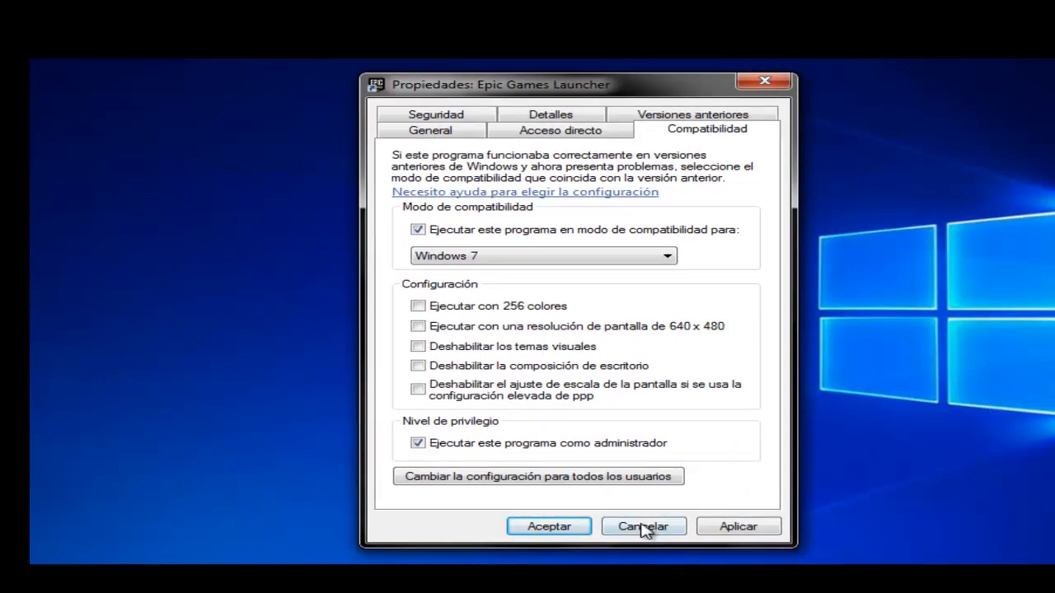
{"action": "left_click", "coordinate": [642, 526]}
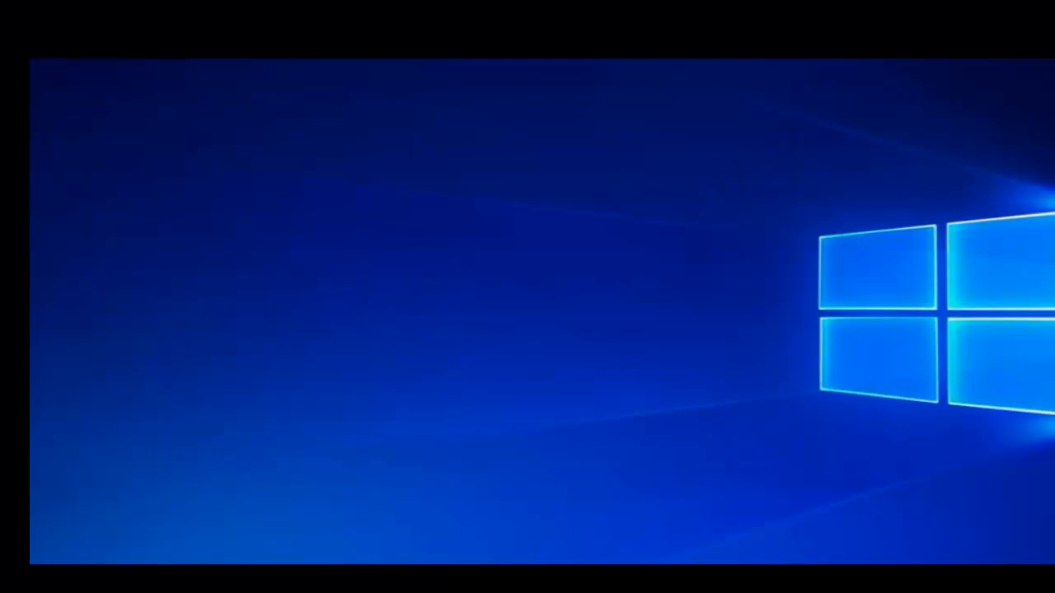